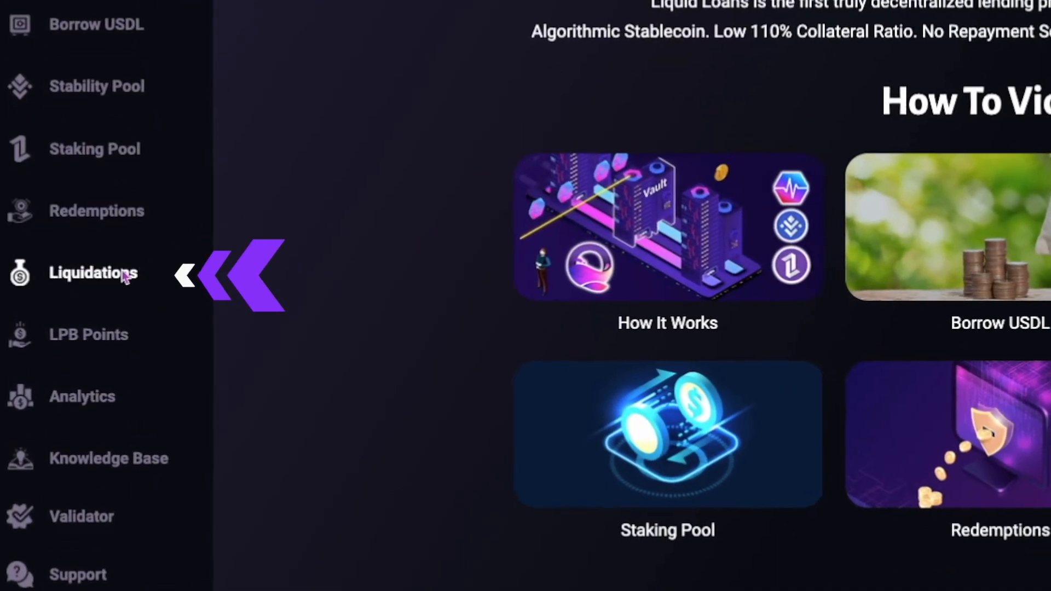
# Show the Liquidations page with the Risky Vaults table from the left sidebar.
pyautogui.click(93, 273)
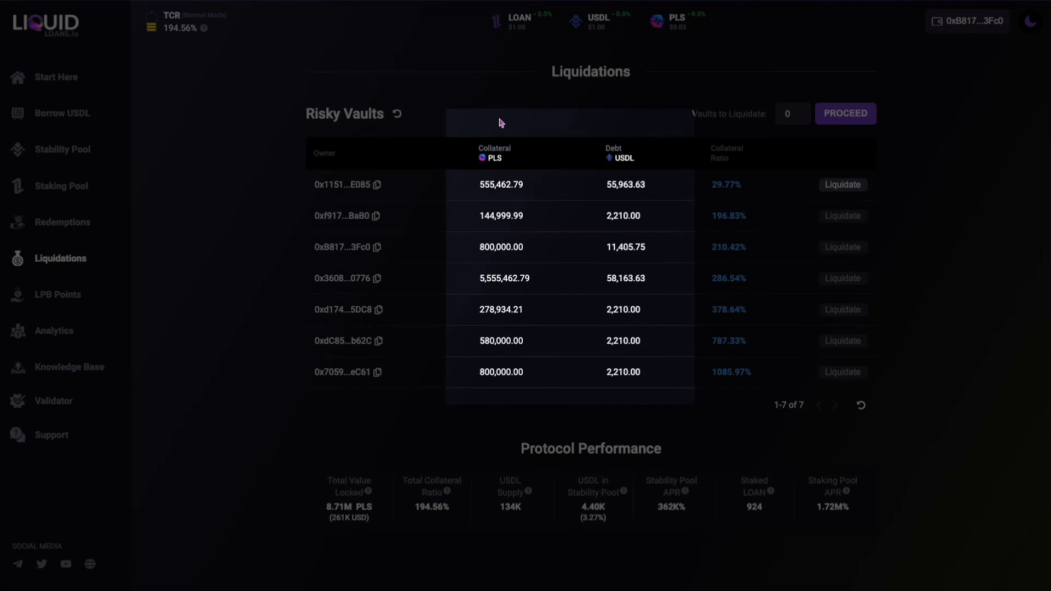
pyautogui.moveTo(617, 126)
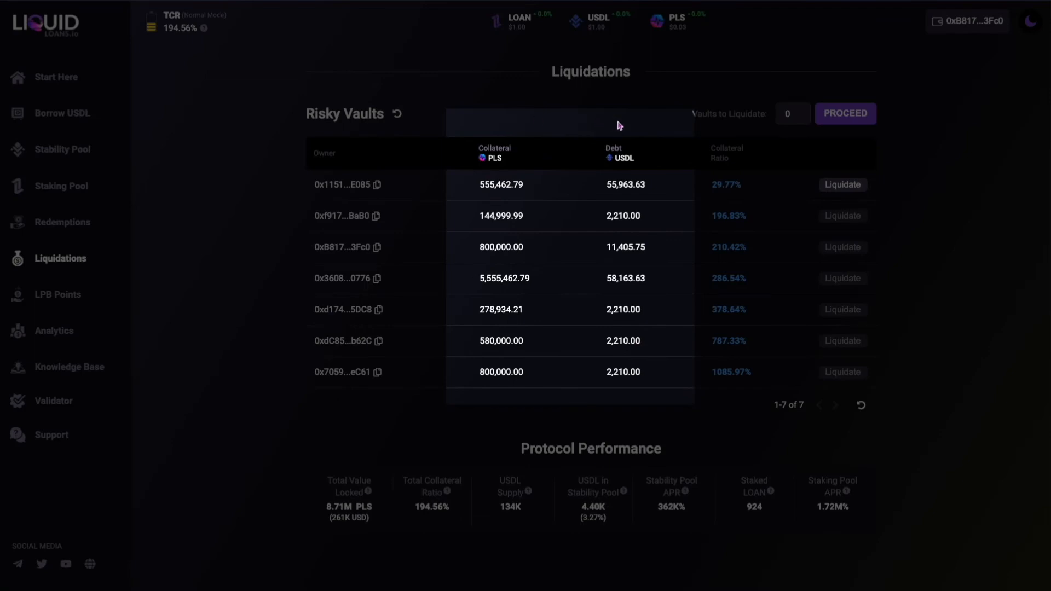
pyautogui.moveTo(727, 125)
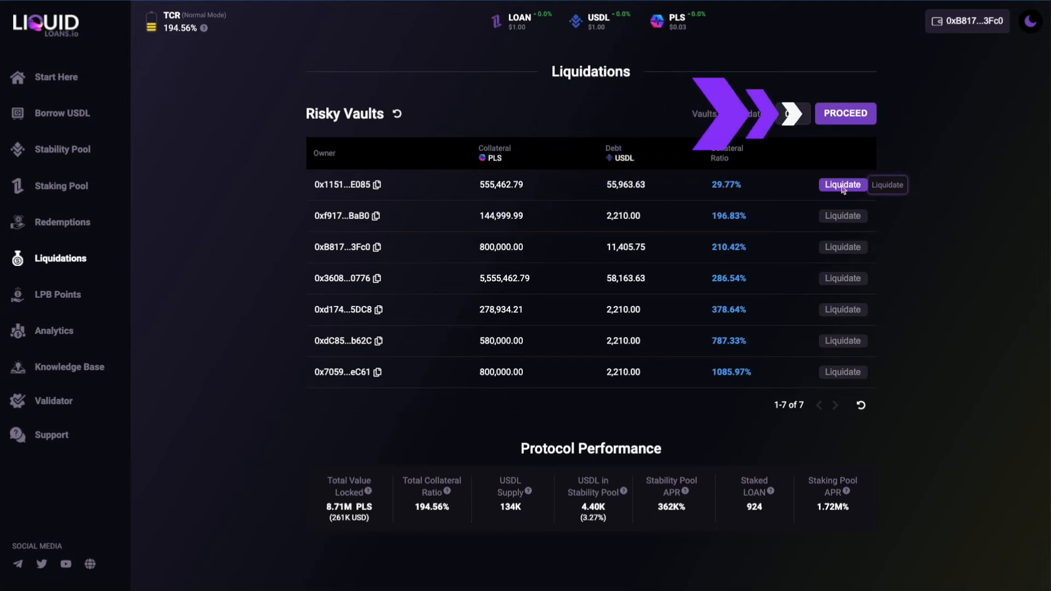
# Liquidate the first-row vault at 29.77% collateral ratio and get Transaction confirmed.
pyautogui.click(842, 184)
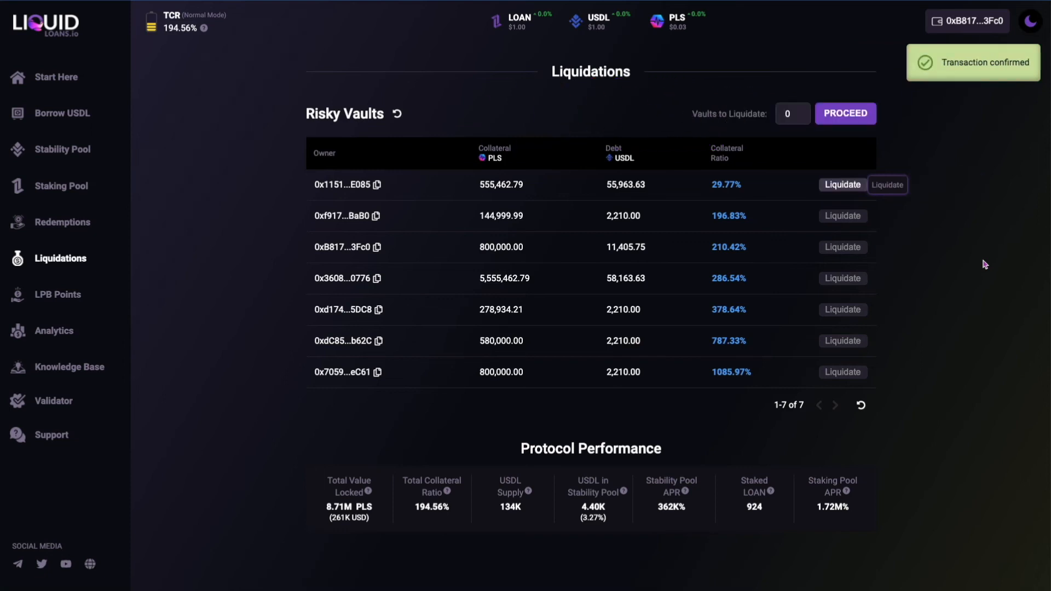